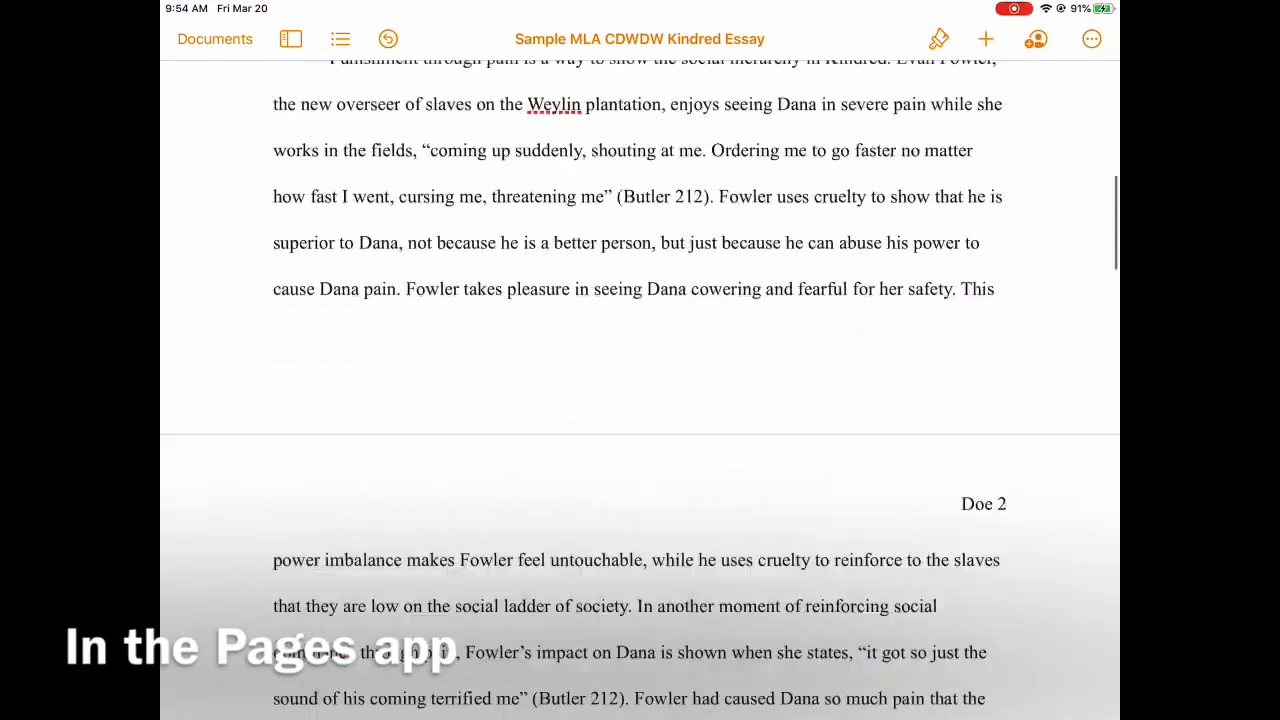
# Export the Kindred essay from Pages as a PDF and share it for saving to Files
pyautogui.scroll(-3)
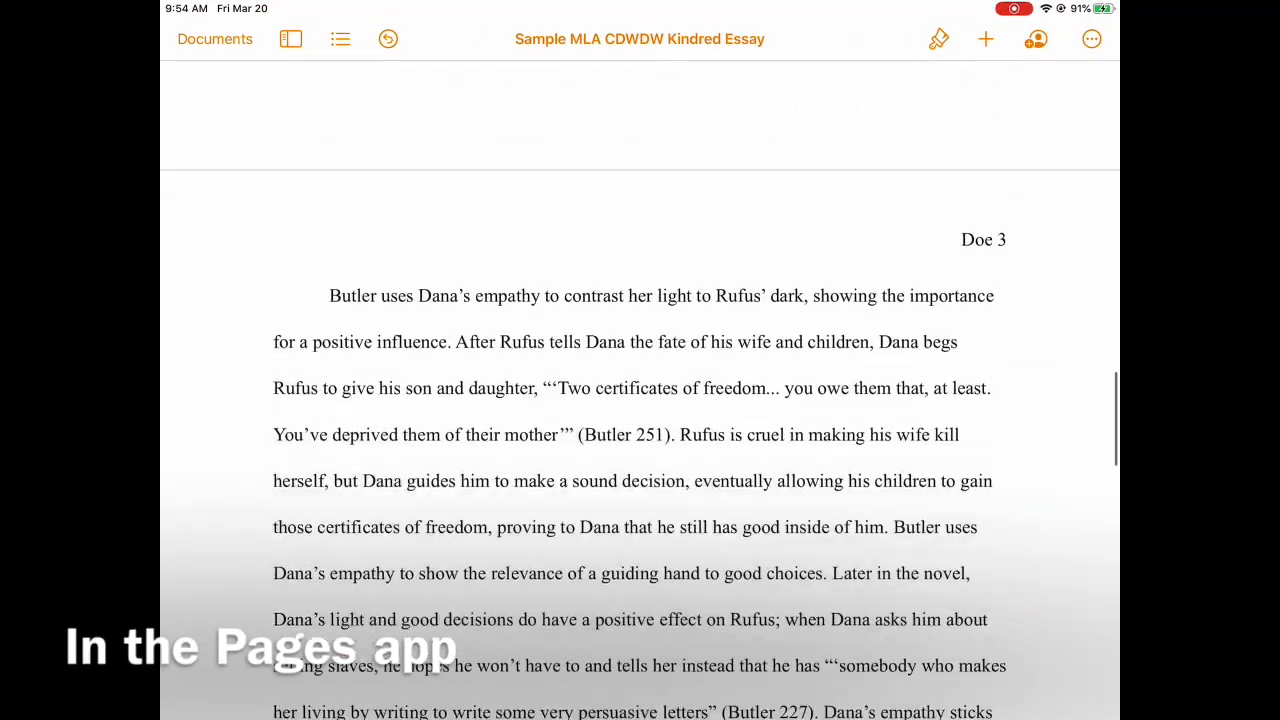
pyautogui.scroll(-3)
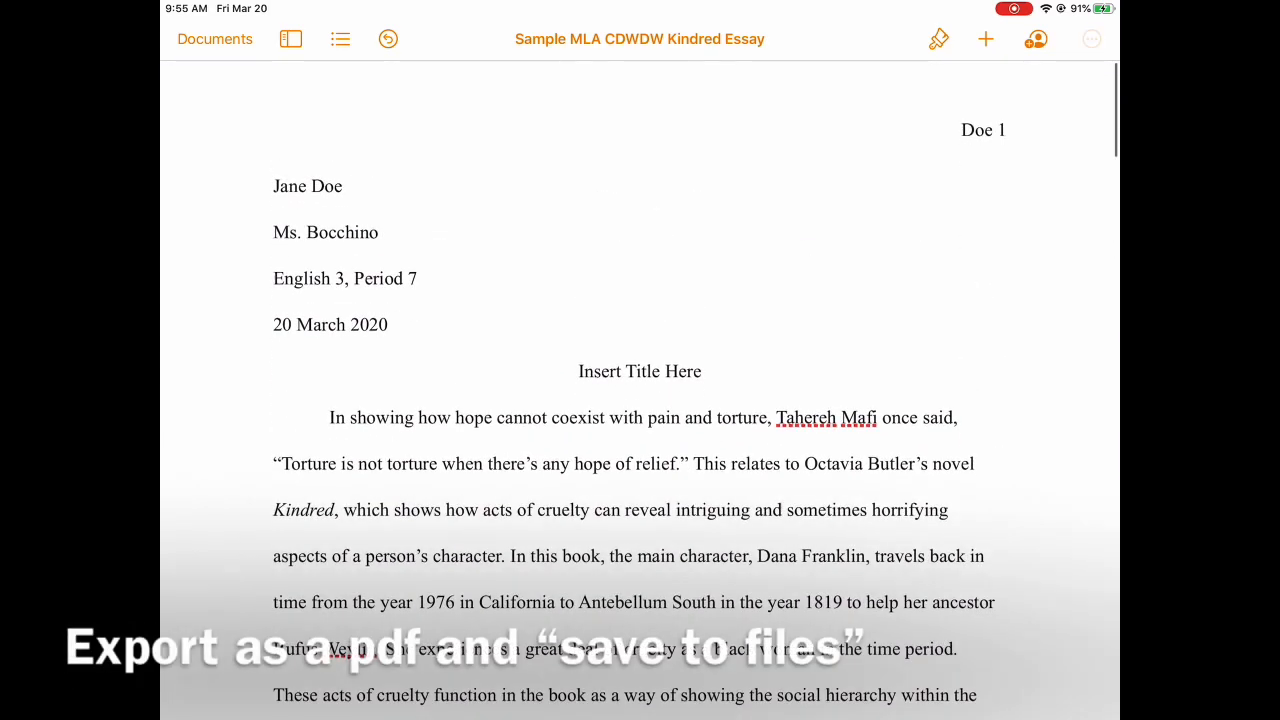
pyautogui.click(1092, 38)
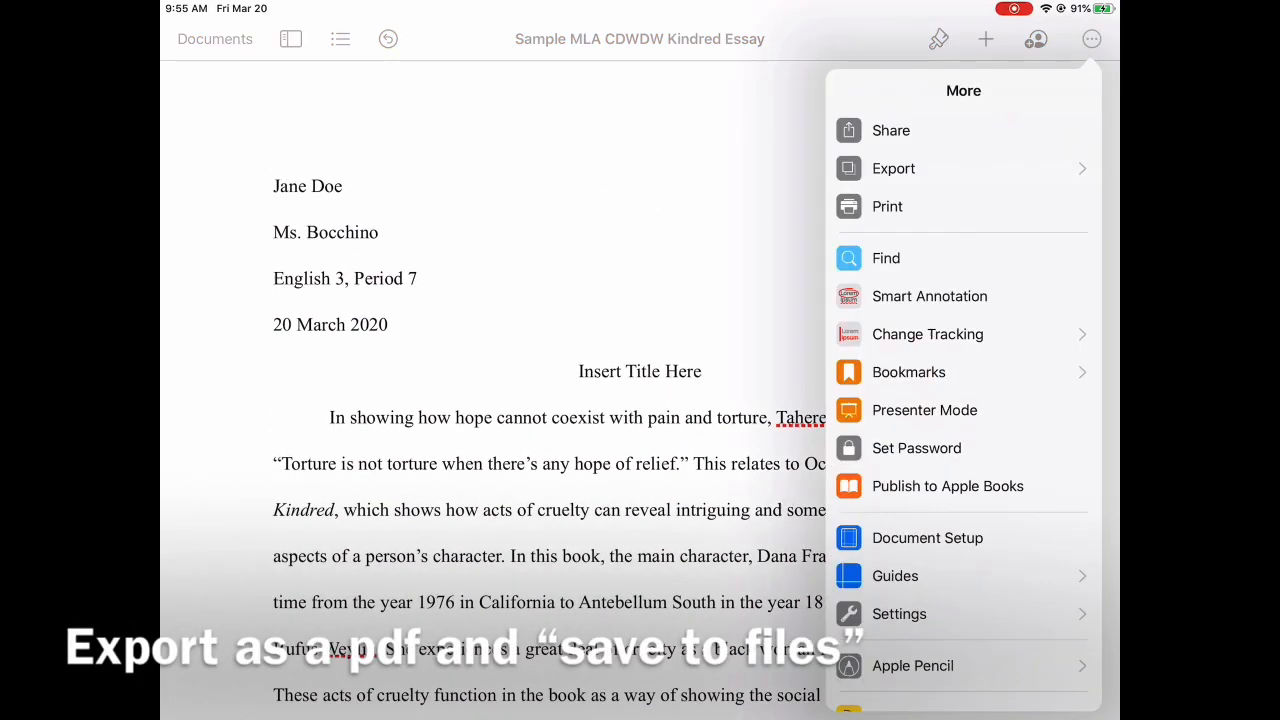
pyautogui.click(892, 168)
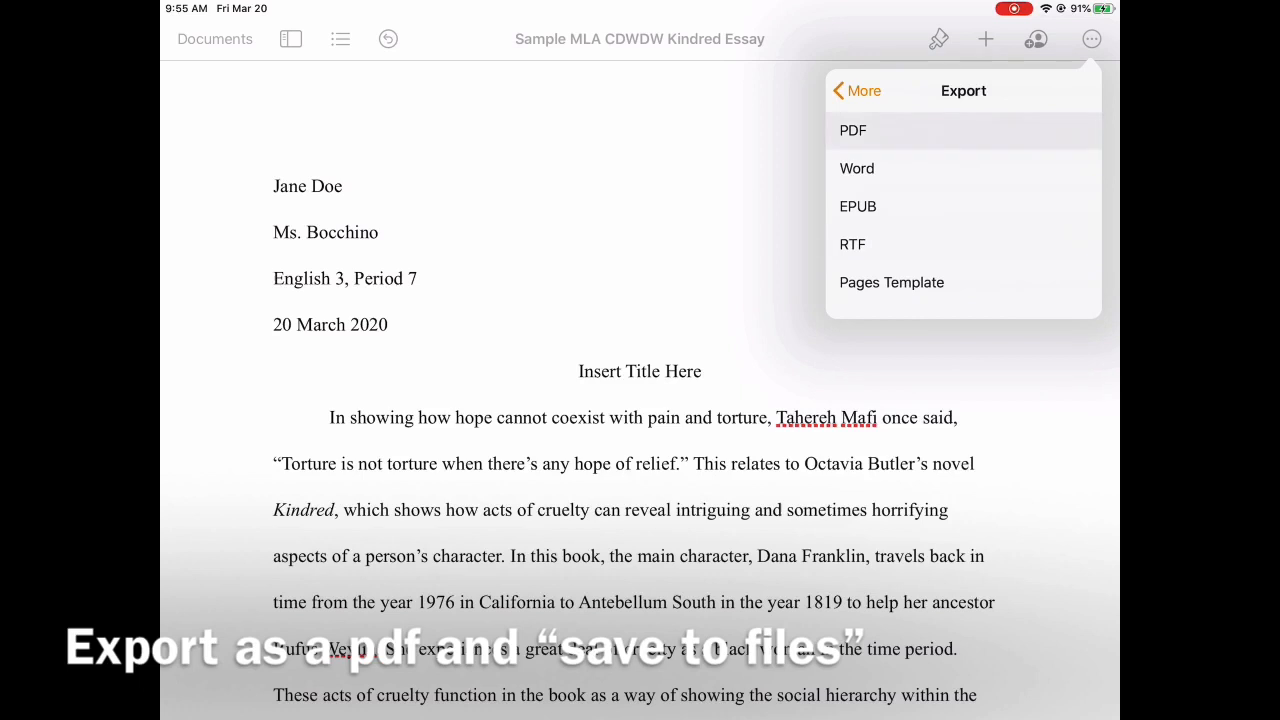
pyautogui.click(852, 130)
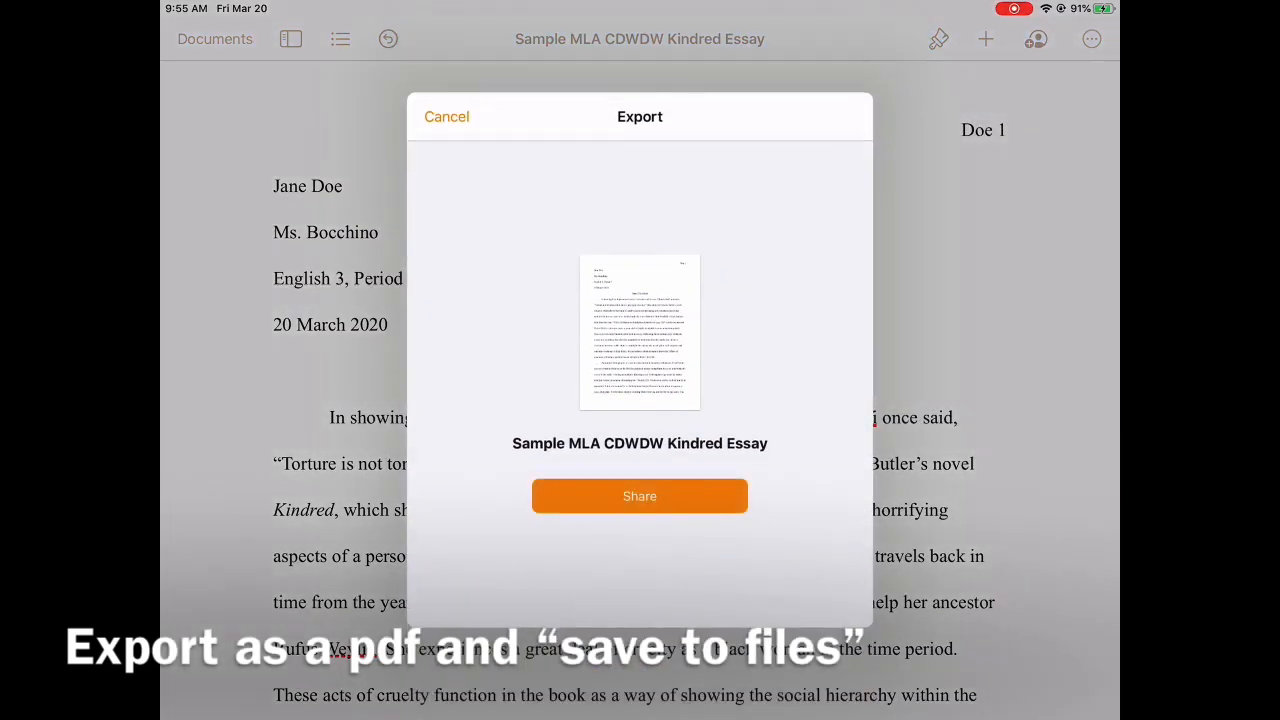
pyautogui.click(640, 496)
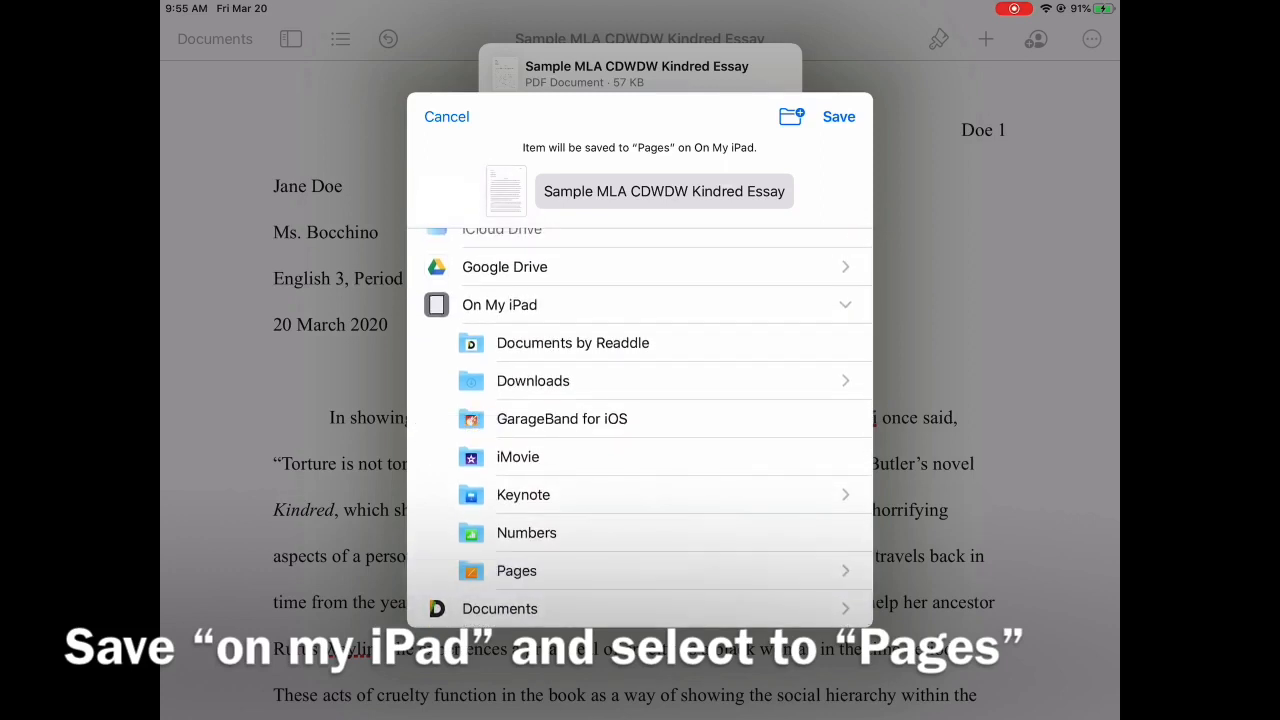
pyautogui.click(516, 570)
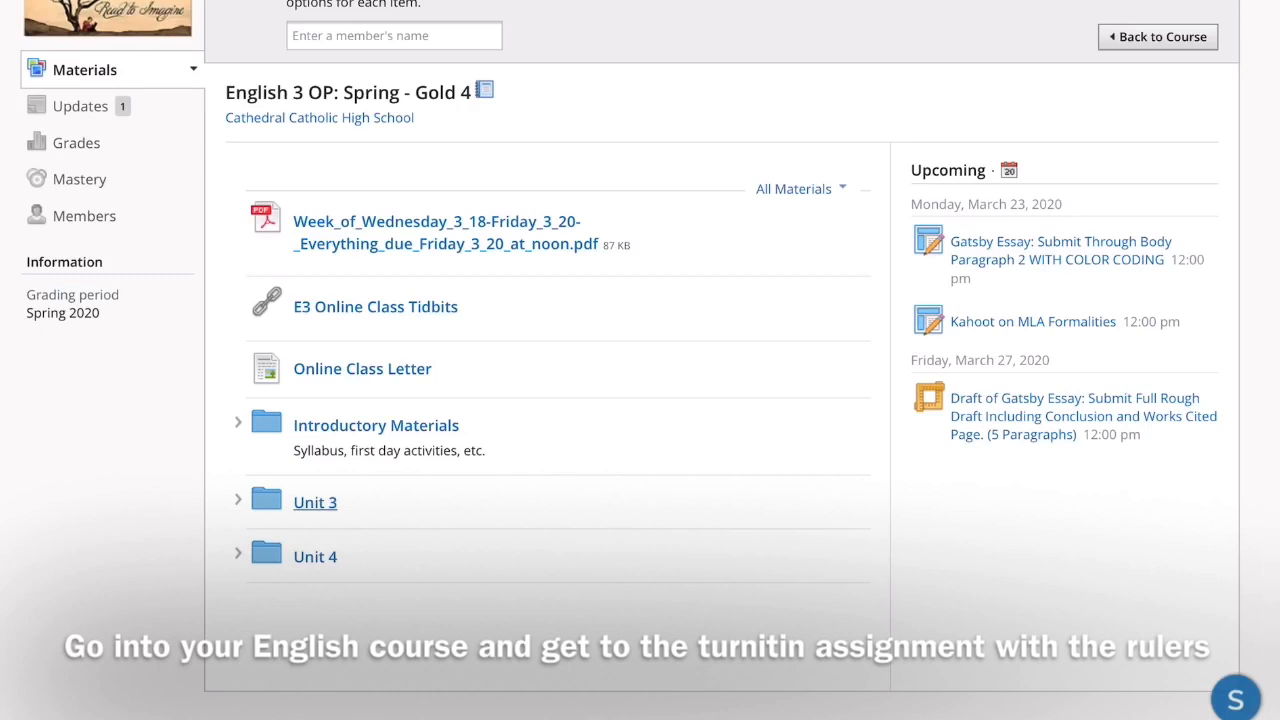
# Navigate Unit 3 > Unit 3.2: Gatsby to the Draft of Gatsby Essay assignment
pyautogui.click(316, 502)
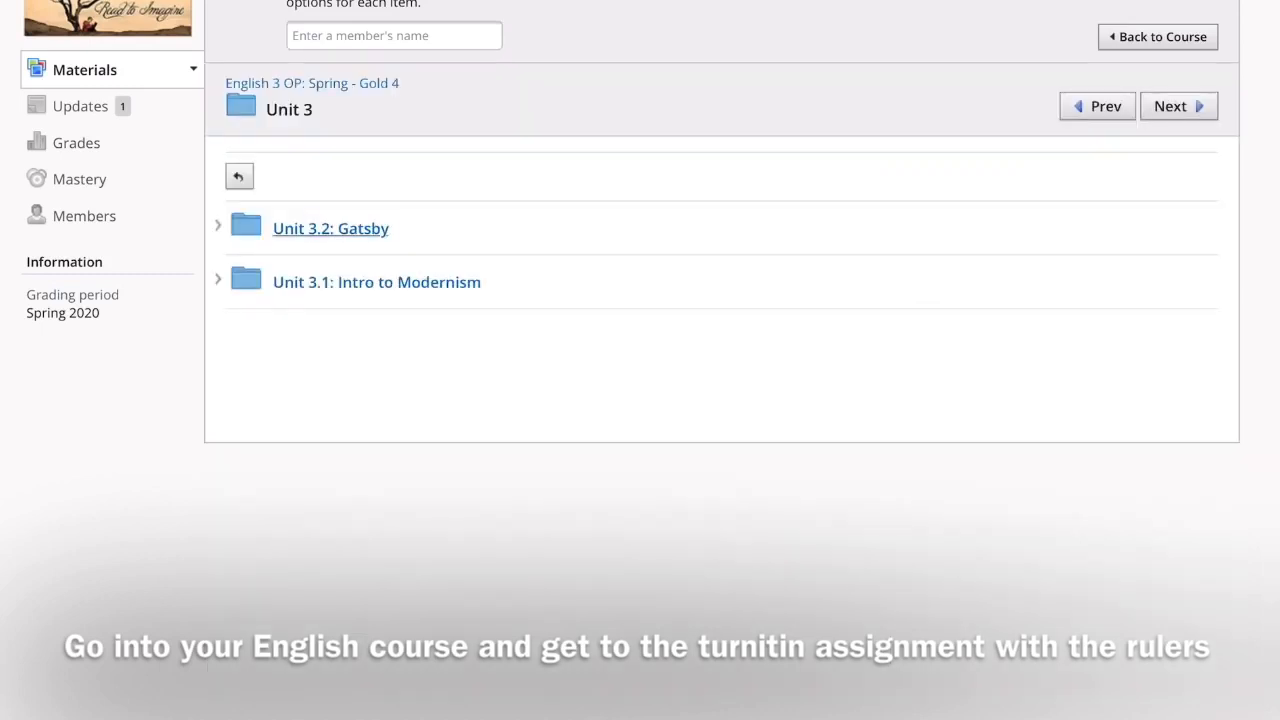
pyautogui.click(330, 228)
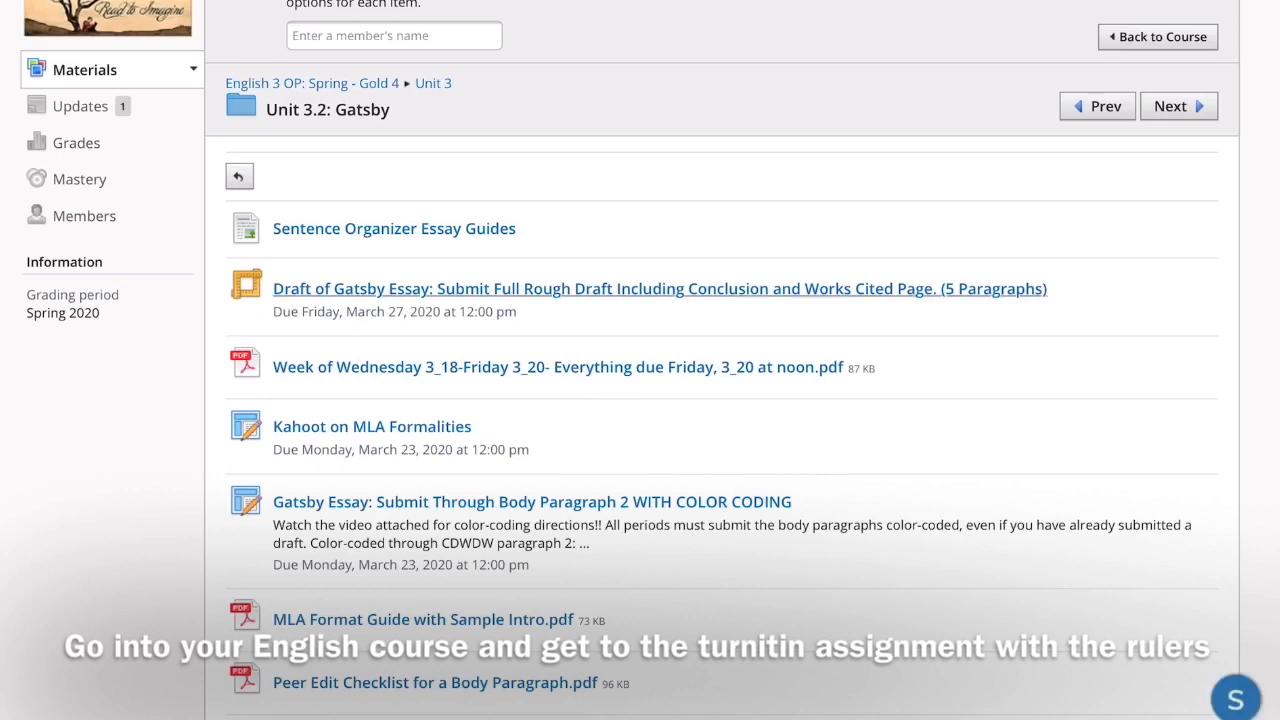
pyautogui.click(660, 288)
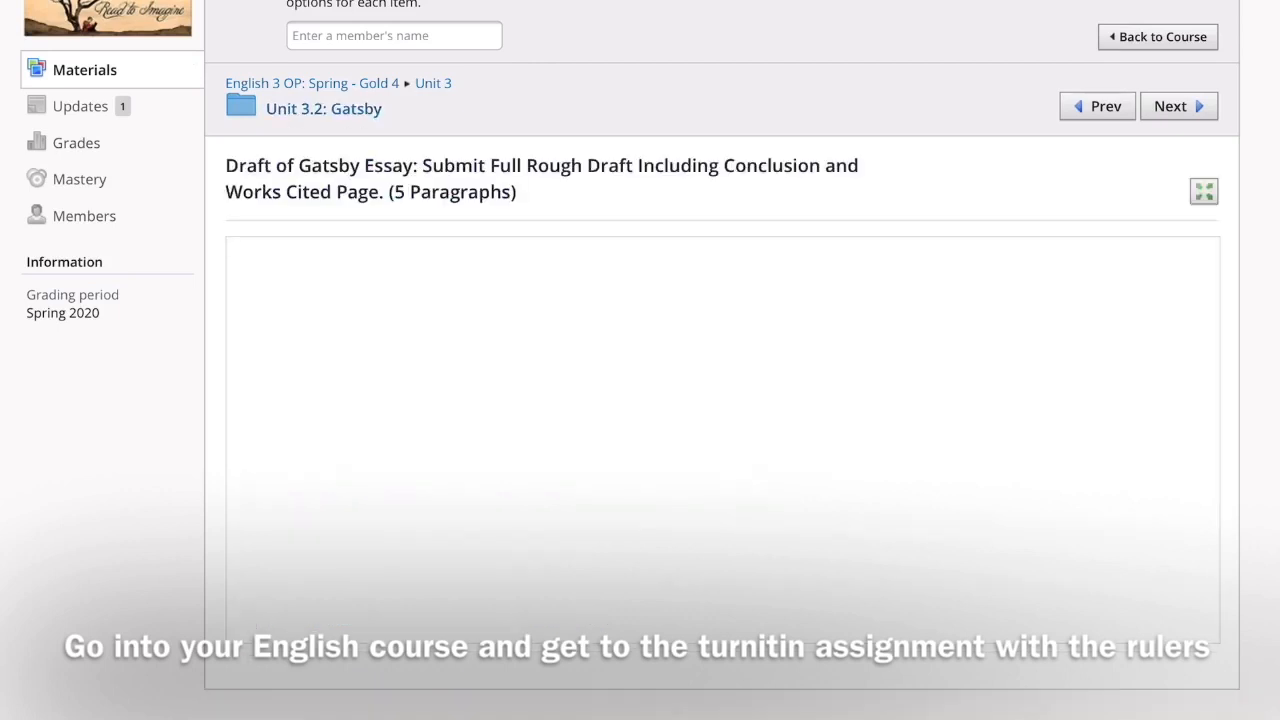
pyautogui.scroll(-3)
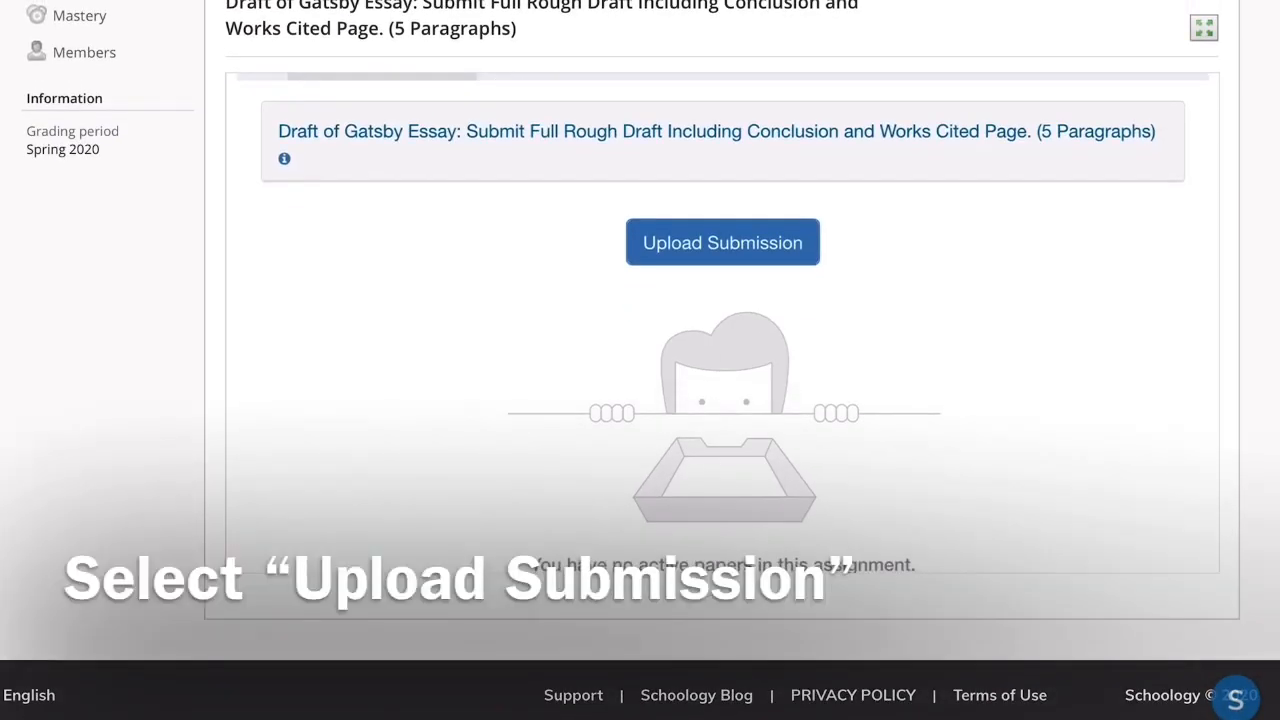
# Start an upload submission and choose to pick a file from the iPad
pyautogui.click(722, 242)
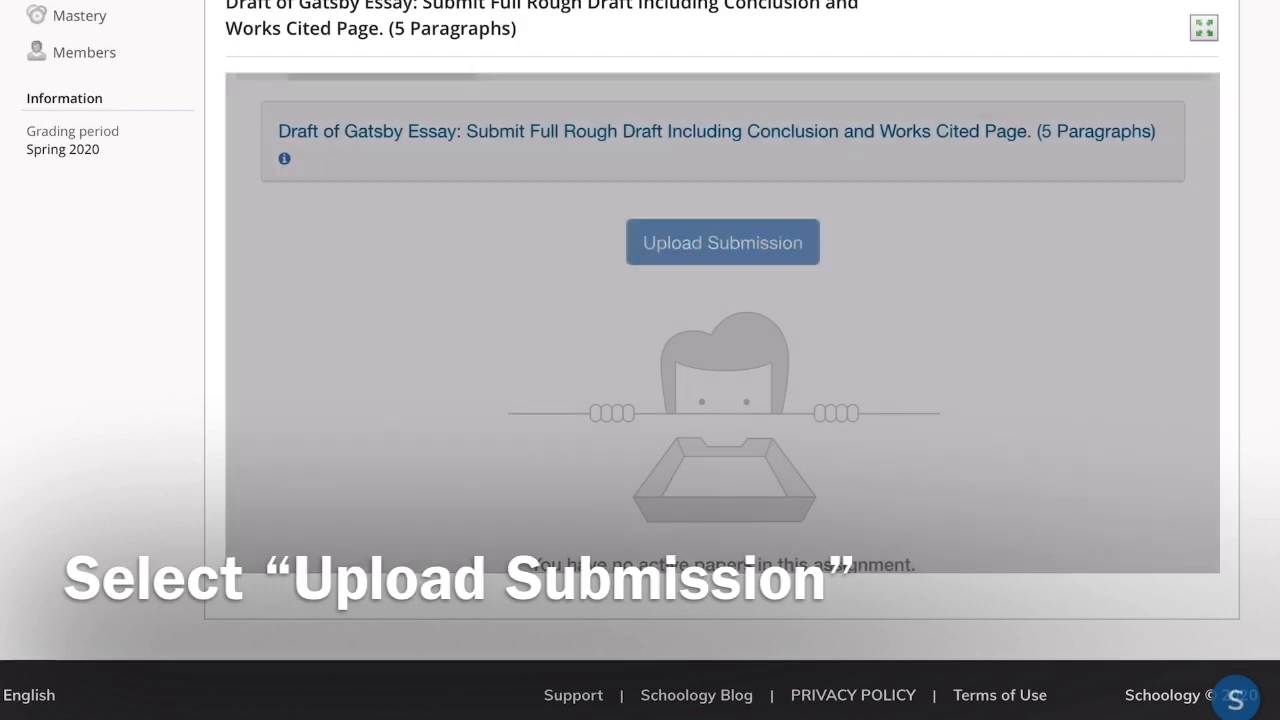
pyautogui.click(722, 242)
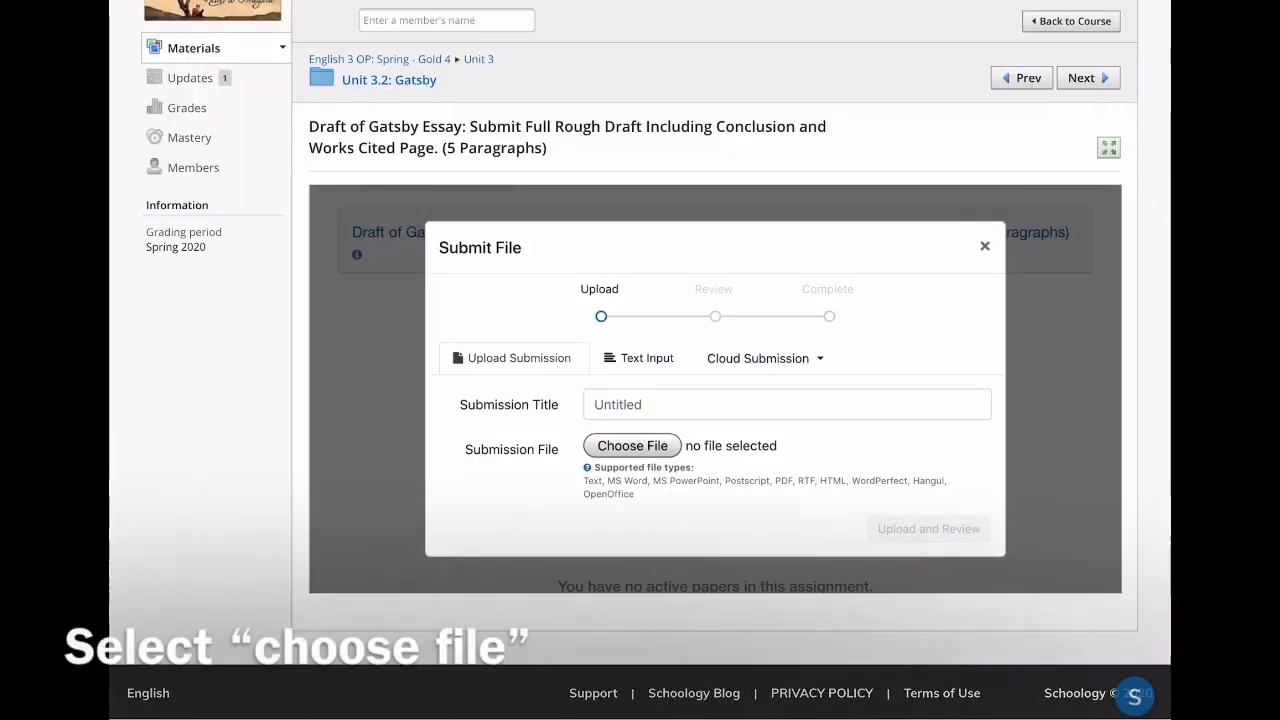
pyautogui.click(632, 444)
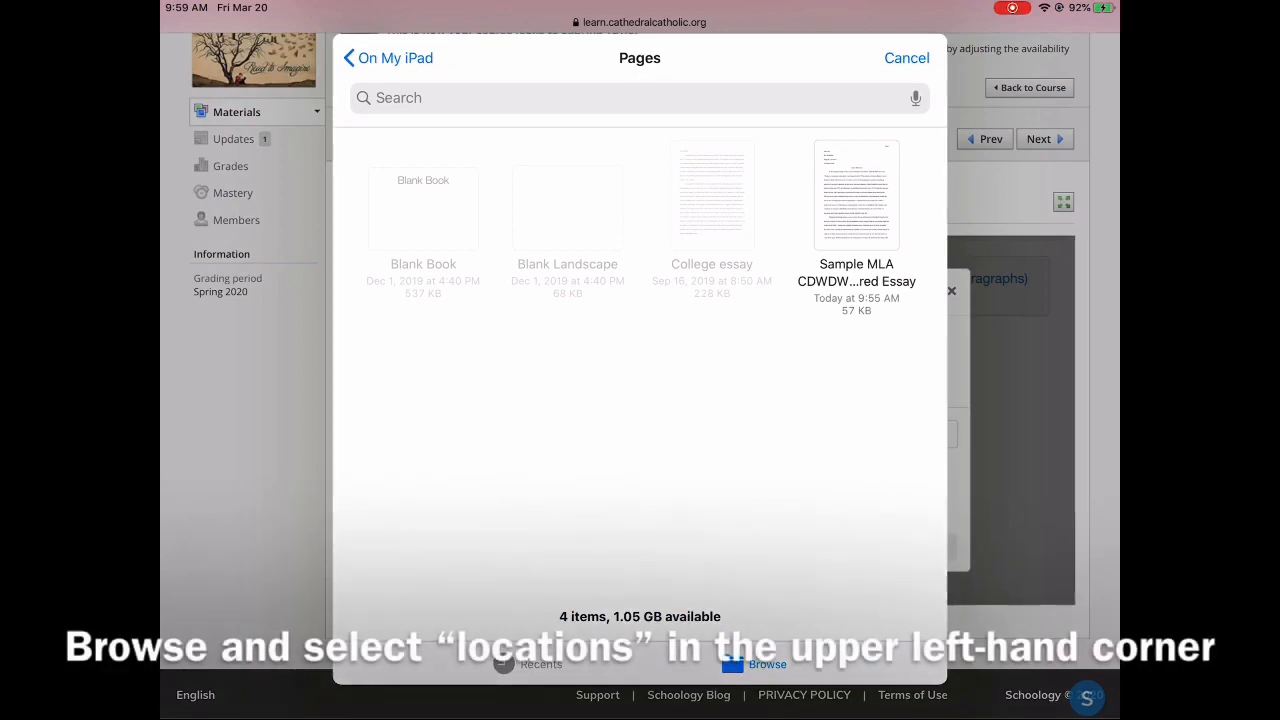
# Browse Locations > On My iPad > Pages to select the essay PDF
pyautogui.click(388, 56)
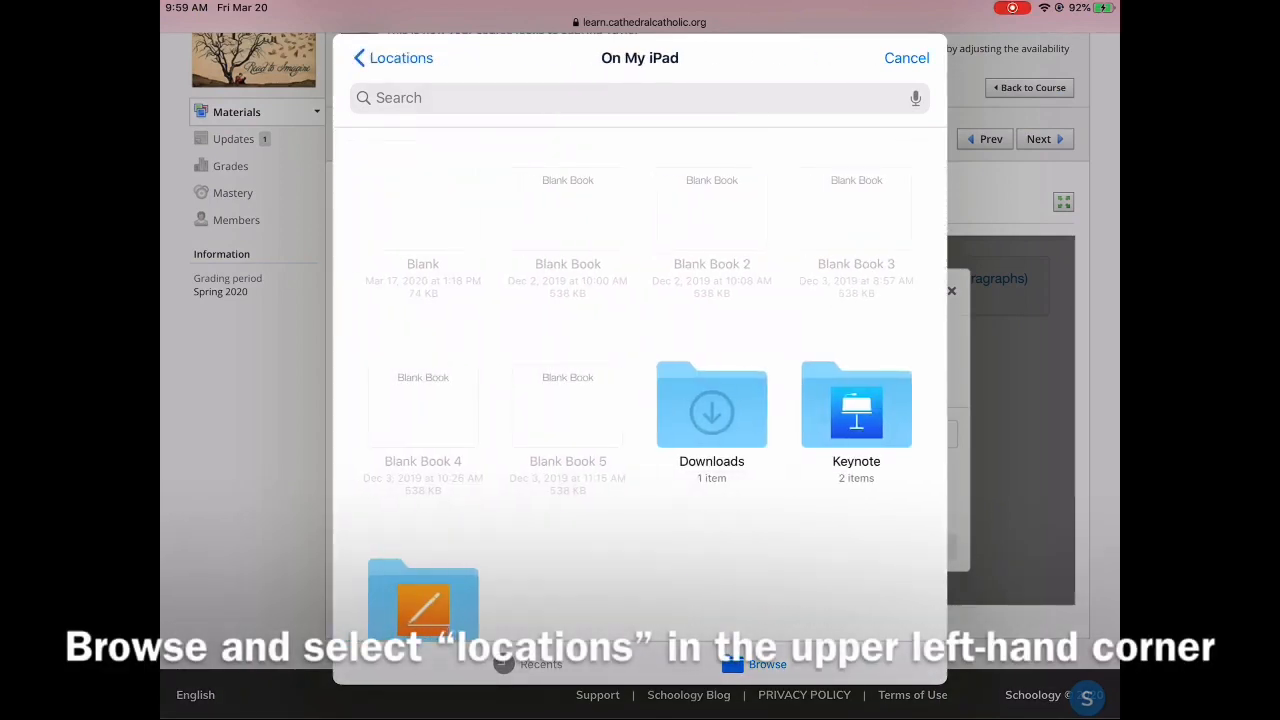
pyautogui.click(392, 56)
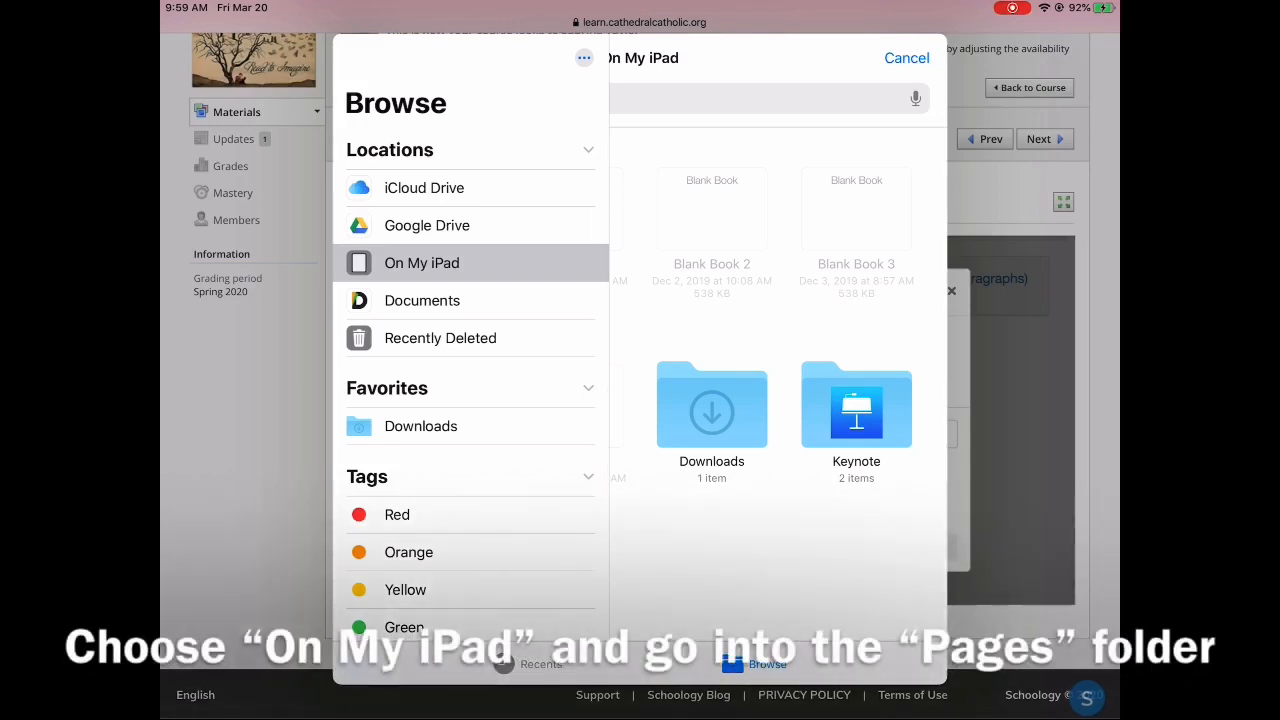
pyautogui.click(420, 262)
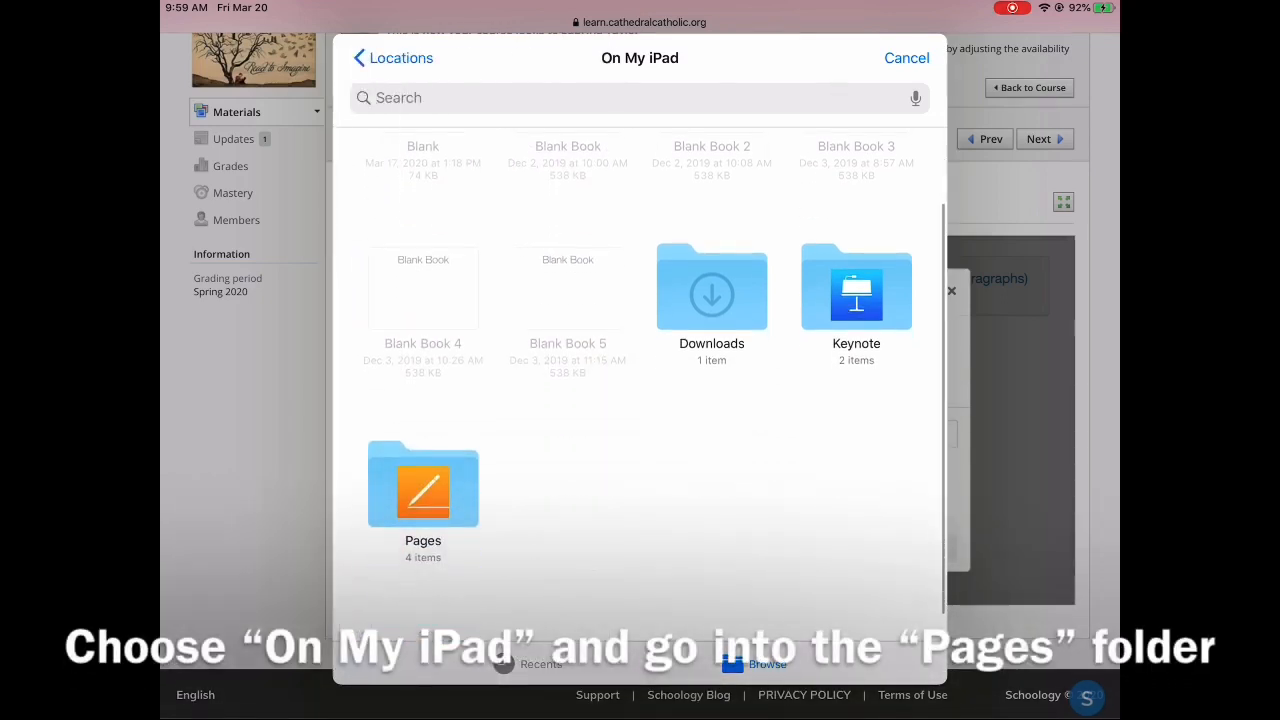
pyautogui.click(422, 486)
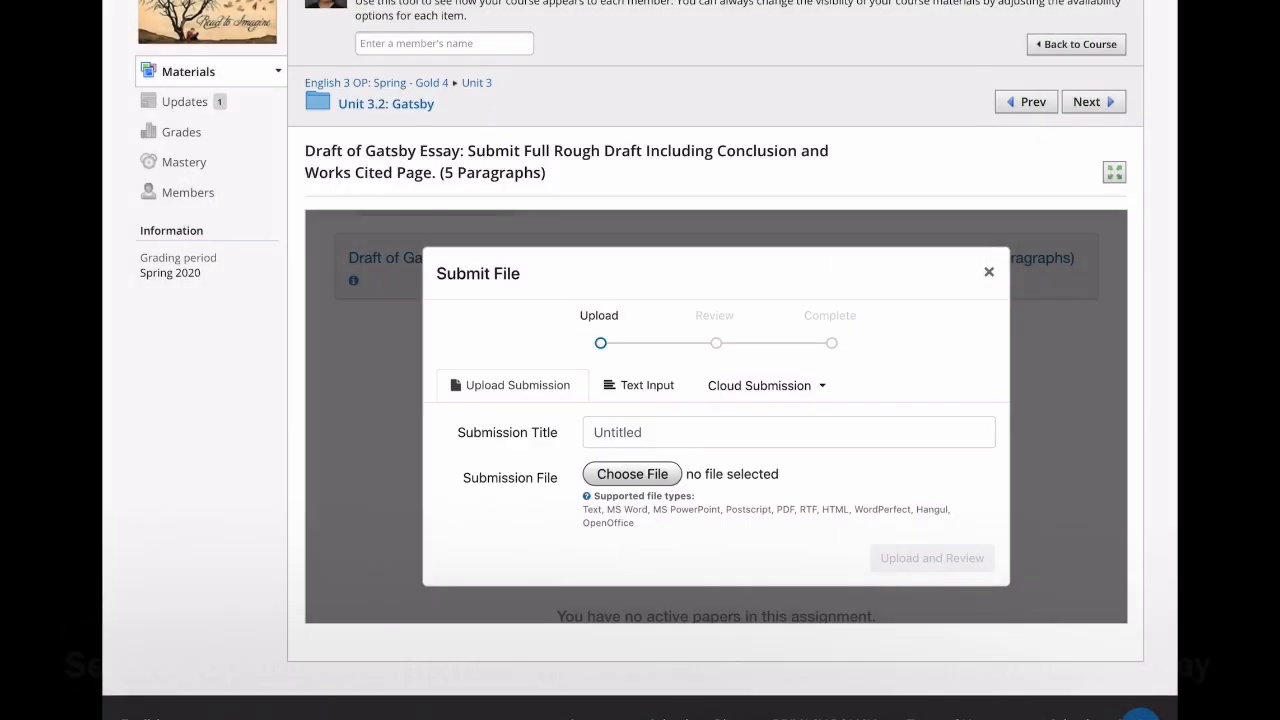
# Upload and page through the four-page Kindred essay PDF, then submit it to Turnitin
pyautogui.click(932, 556)
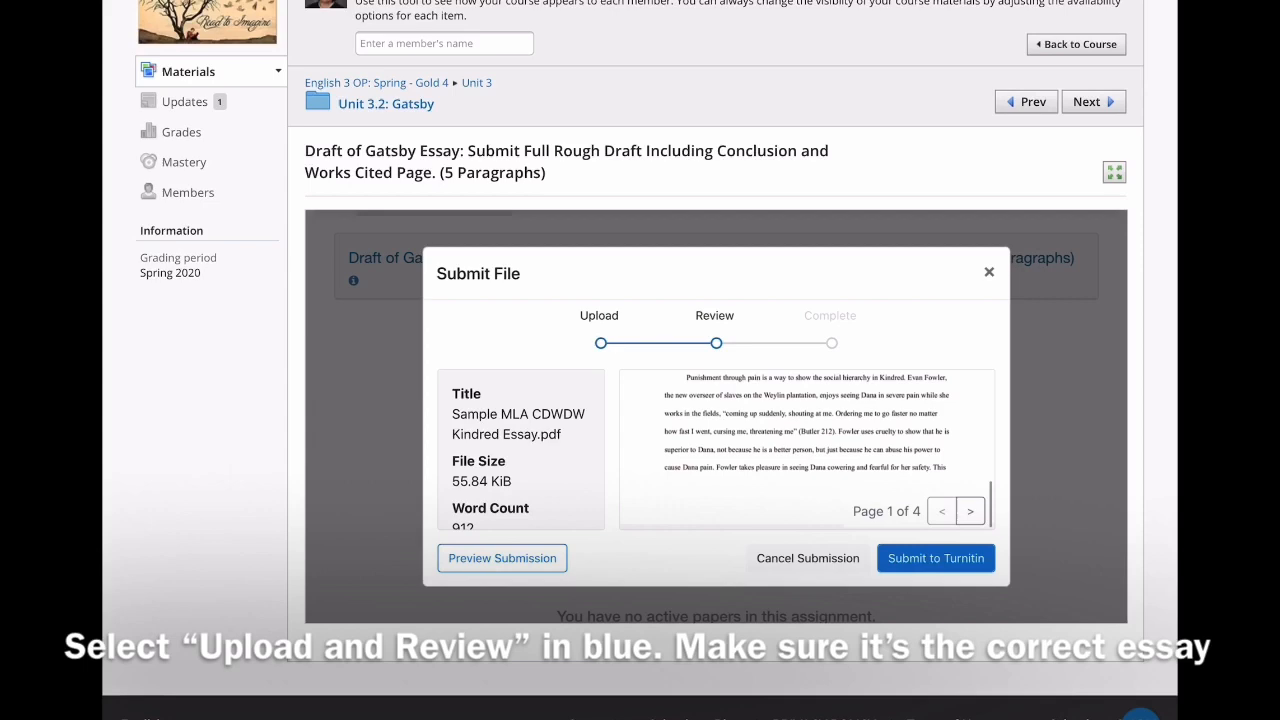
pyautogui.click(968, 510)
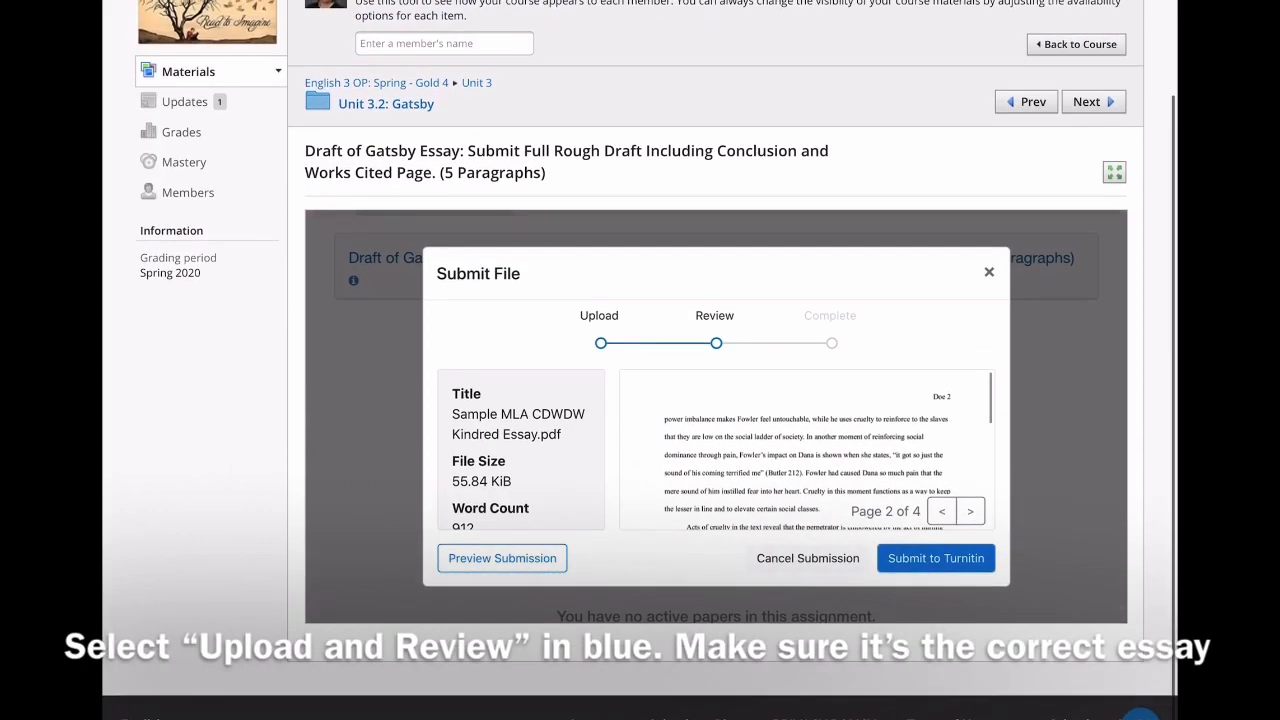
pyautogui.click(968, 512)
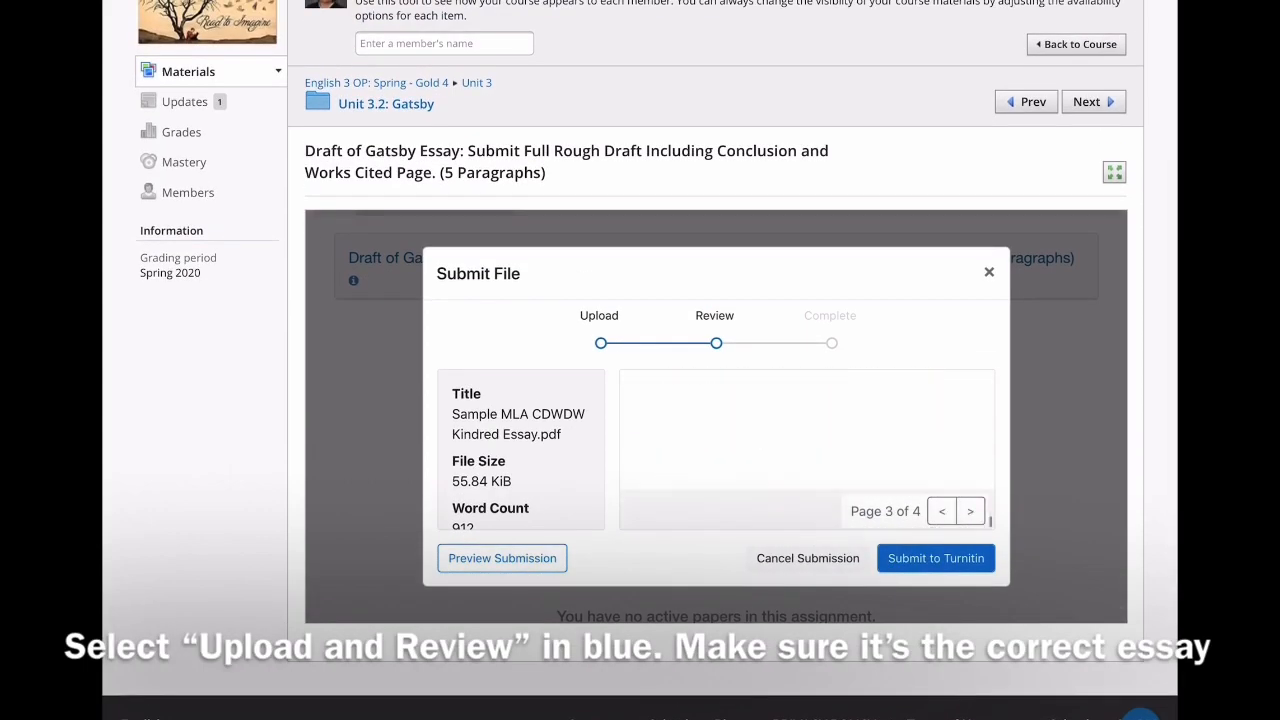
pyautogui.click(968, 512)
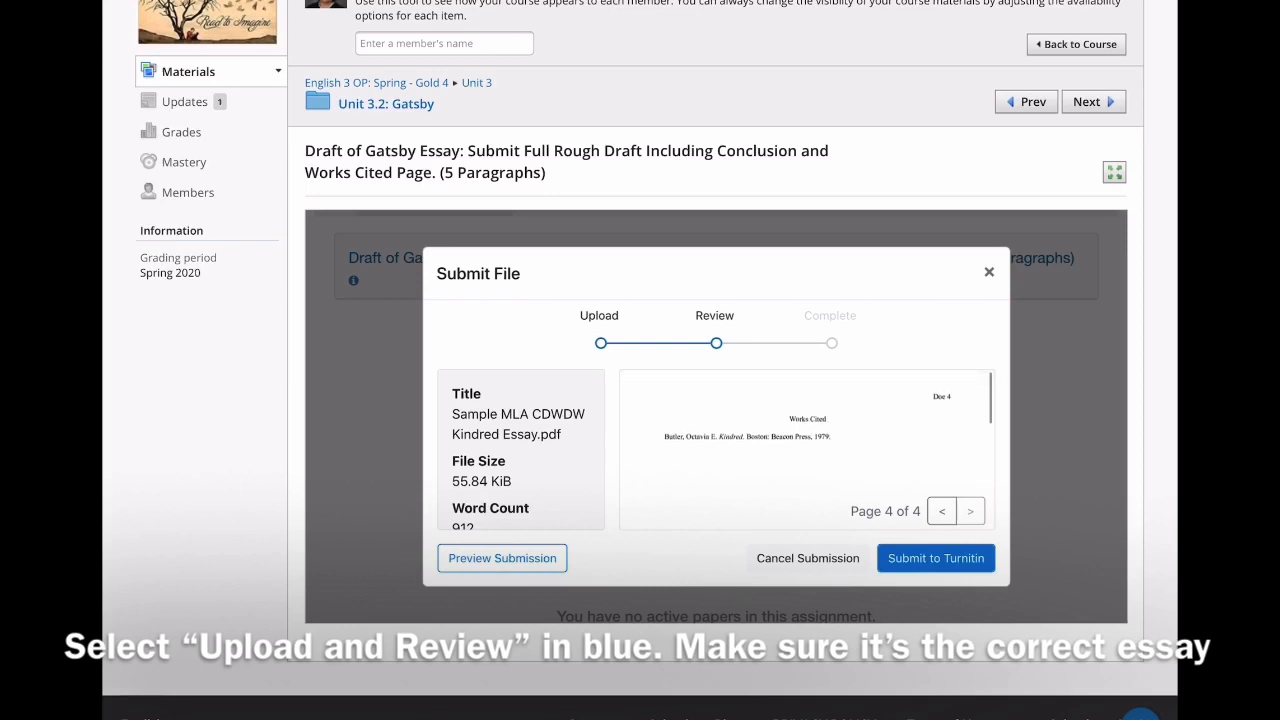
pyautogui.click(936, 558)
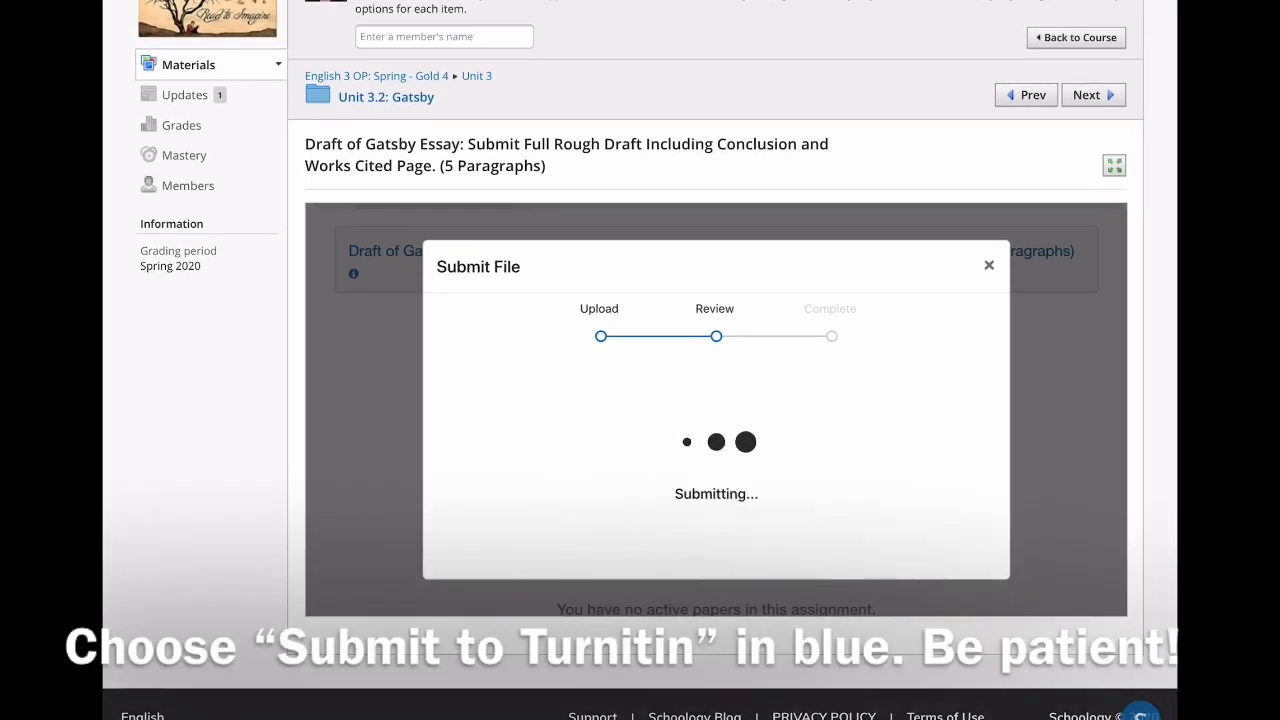